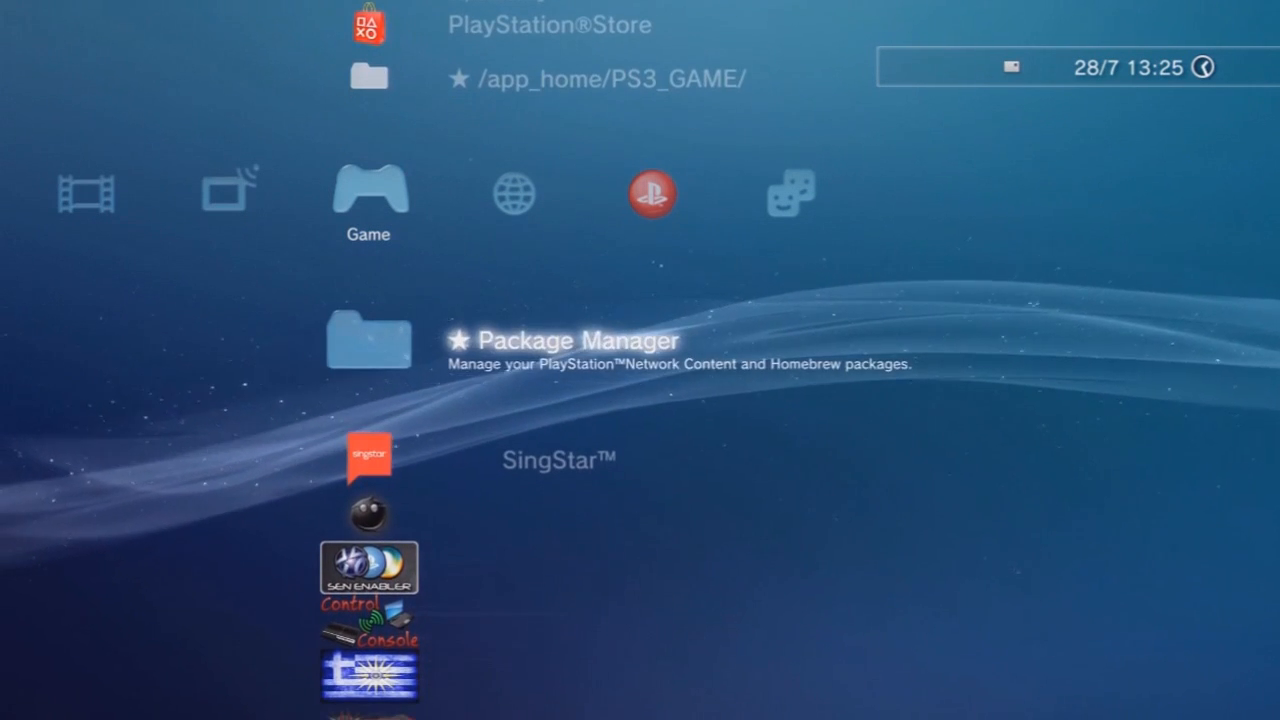
# Scroll the Game column to Control Fan Utility and launch it to its fan status screen
pyautogui.scroll(3)
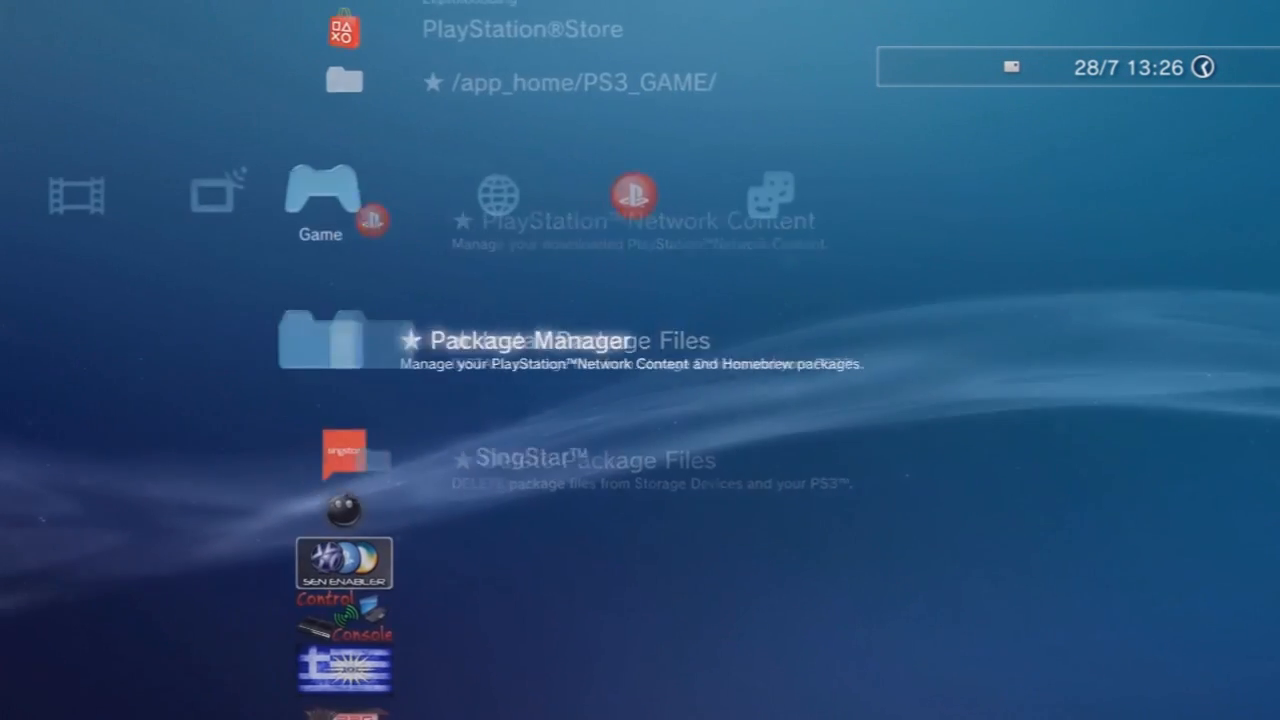
pyautogui.scroll(-3)
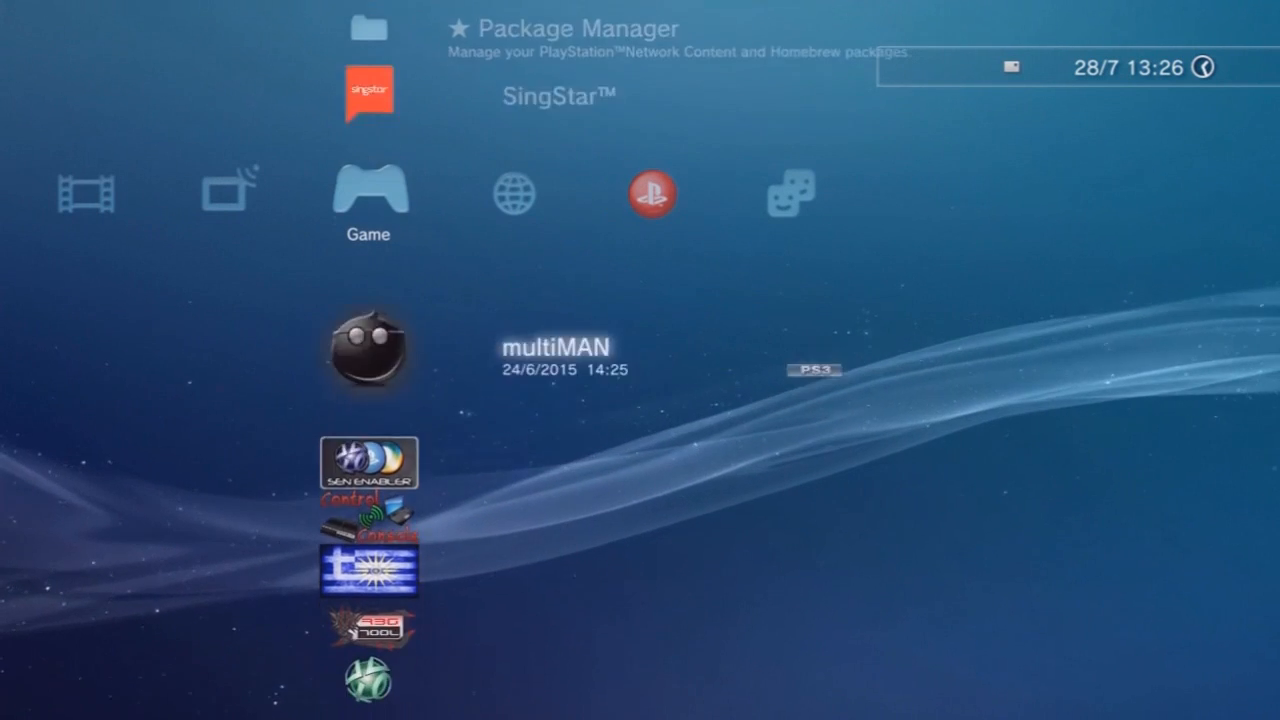
pyautogui.scroll(-3)
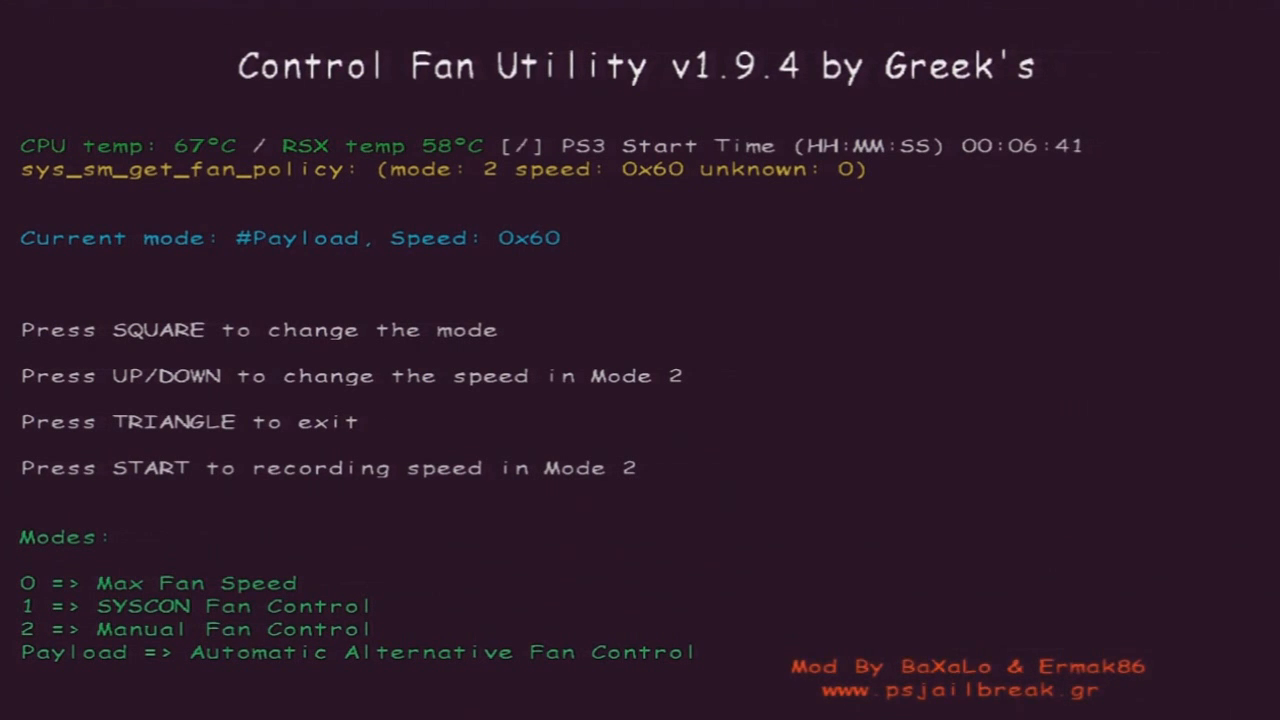
# Switch the fan to manual control mode 2 at speed 0x55
pyautogui.press('square')
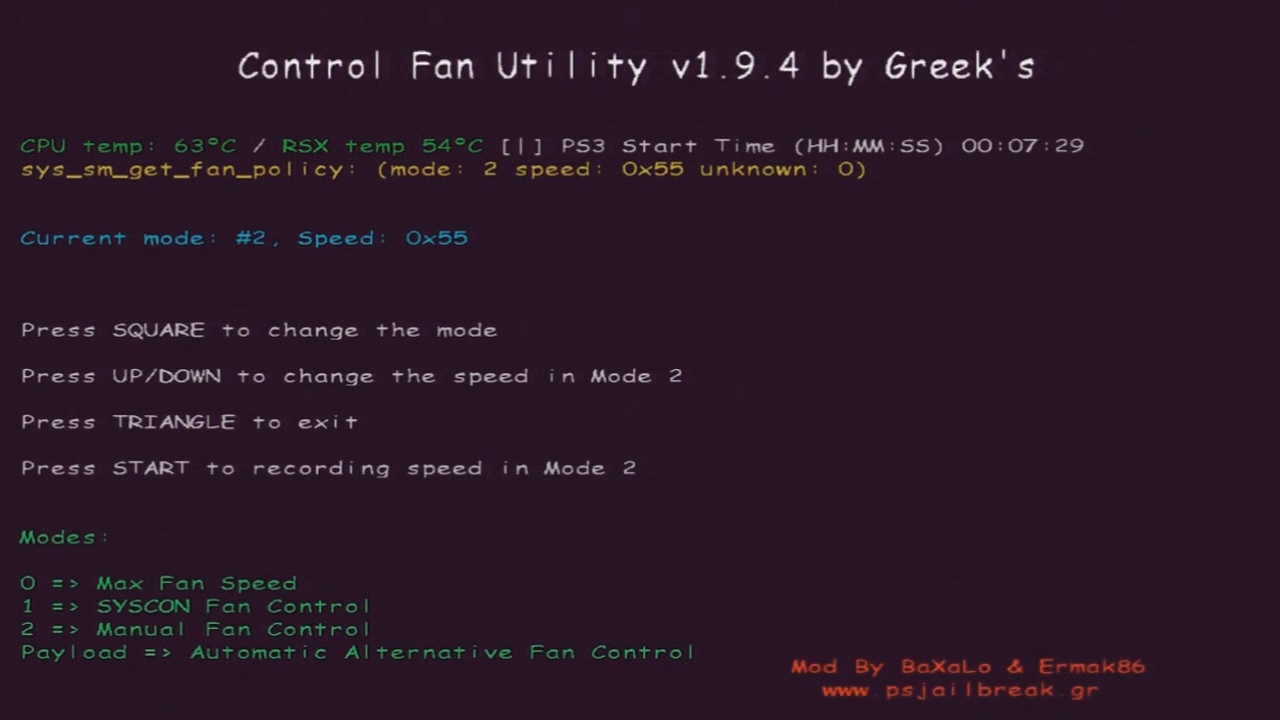
# Exit Control Fan Utility back to the XMB Game column
pyautogui.press('triangle')
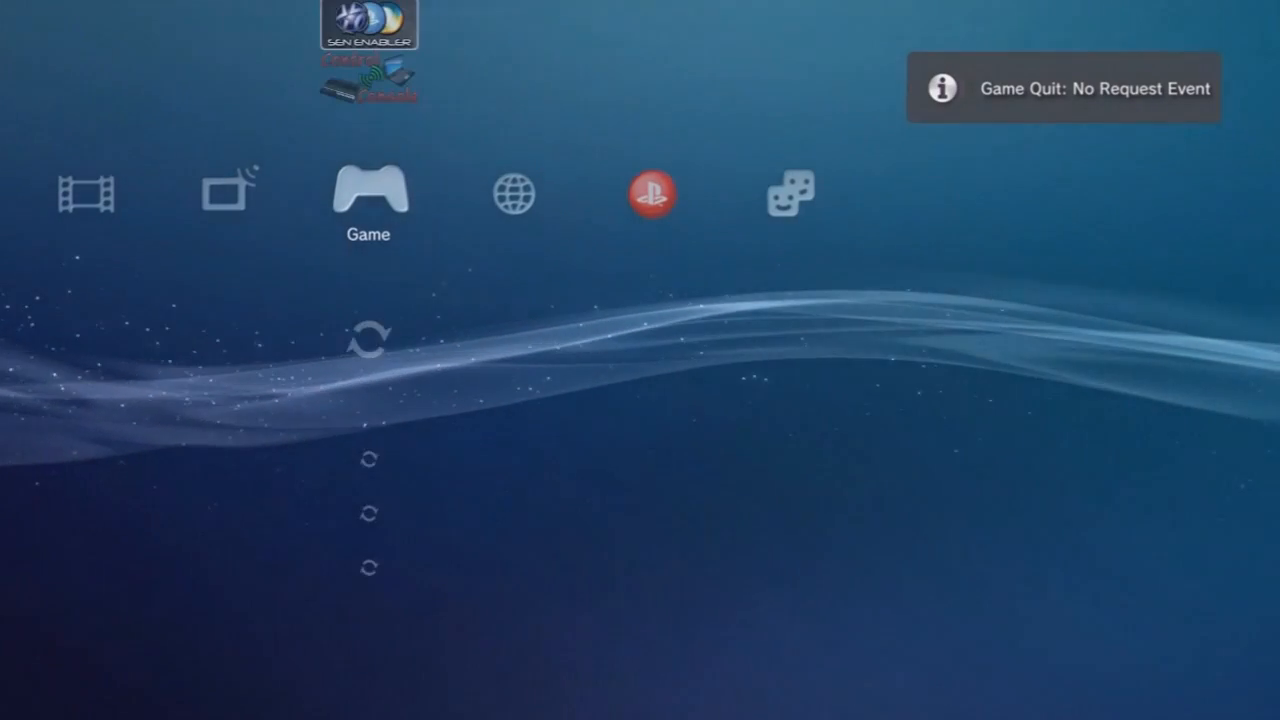